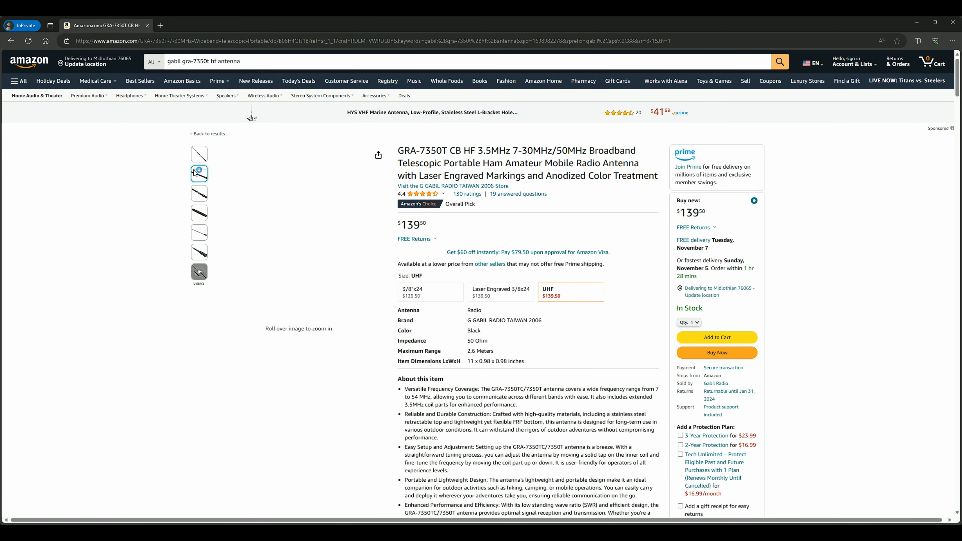
{"action": "left_click", "coordinate": [430, 292]}
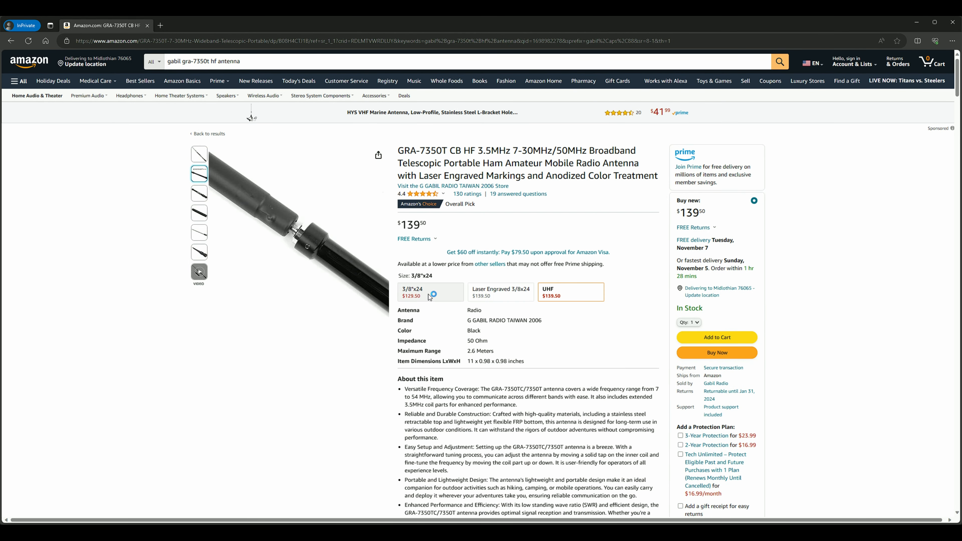